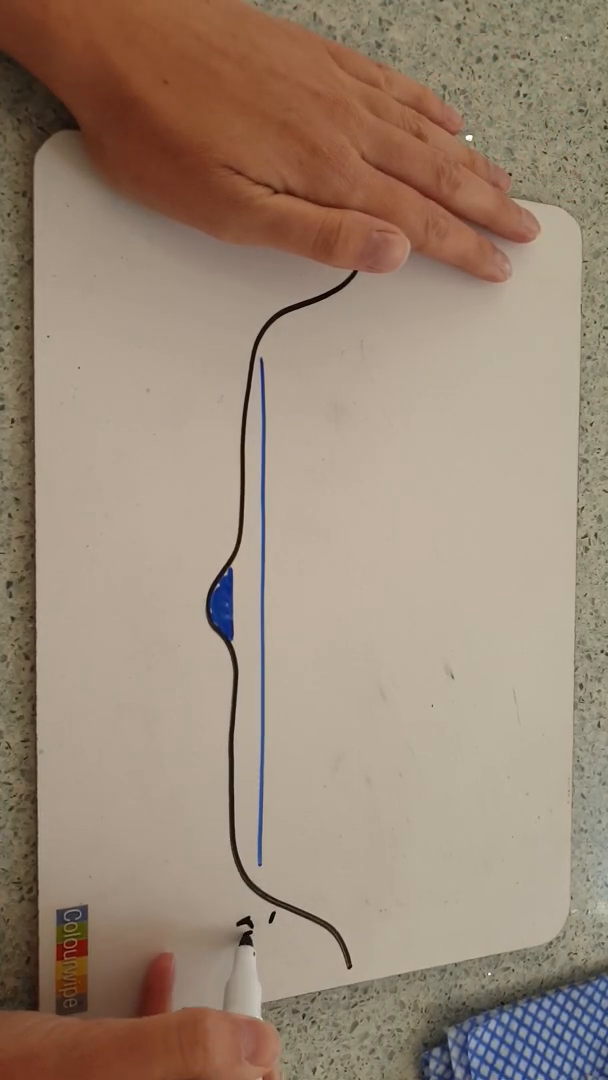
type("river")
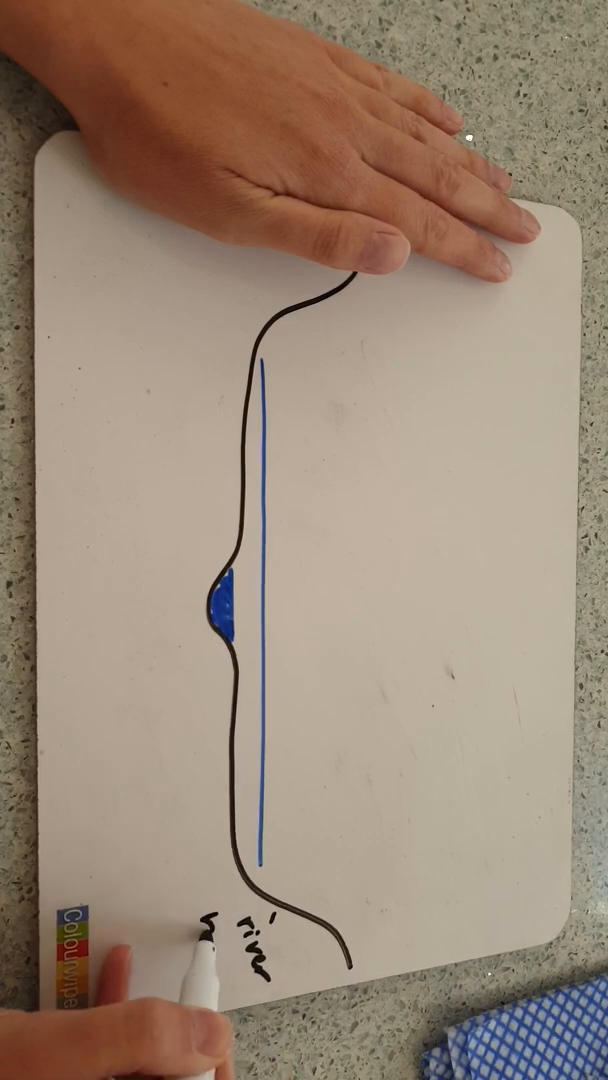